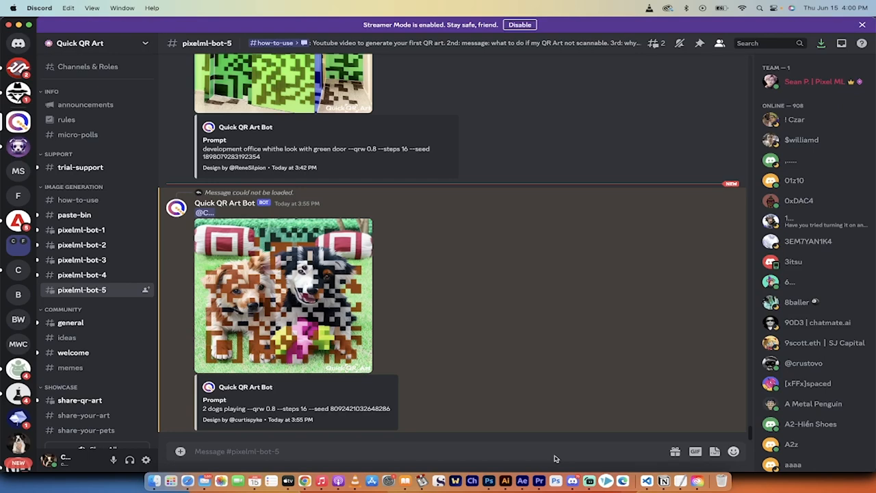
mouse_move(581, 381)
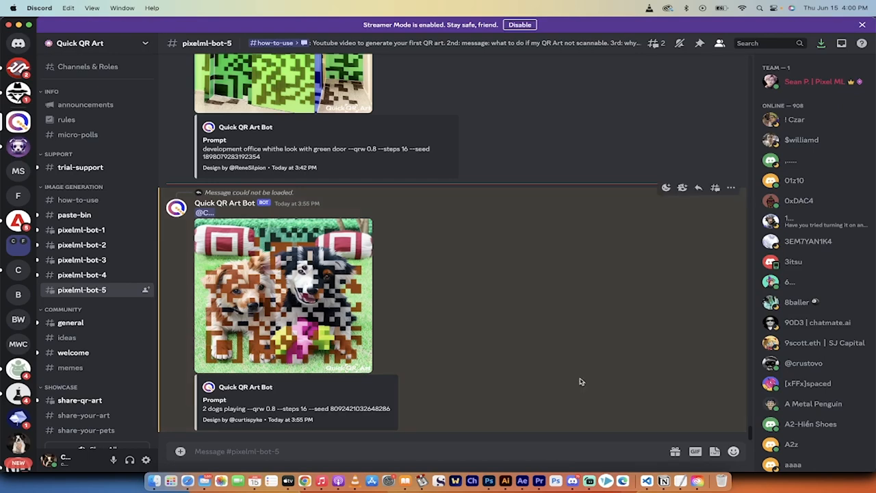
- Review the earlier two-dogs QR art result enlarged in Discord and return to the newest bot message
click(283, 82)
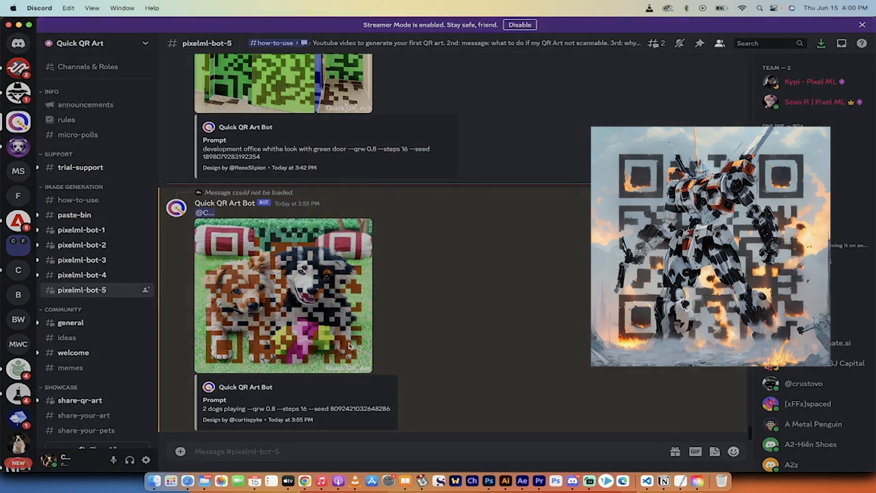
click(283, 296)
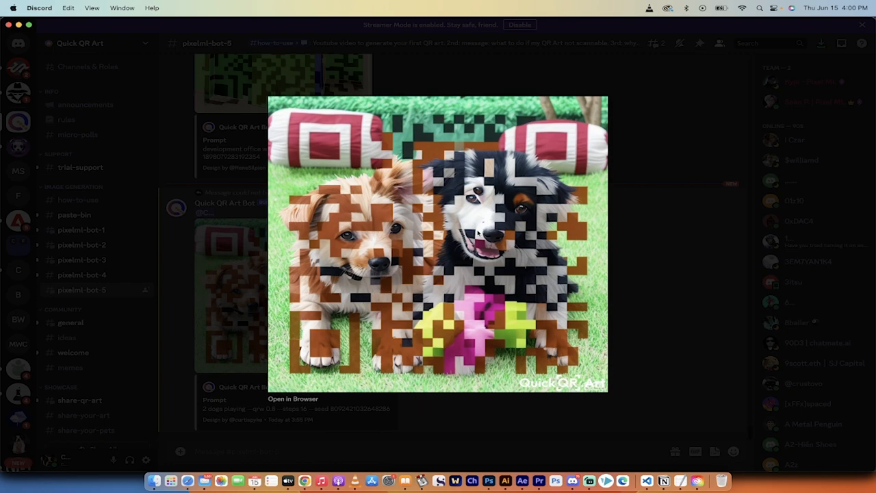
mouse_move(489, 199)
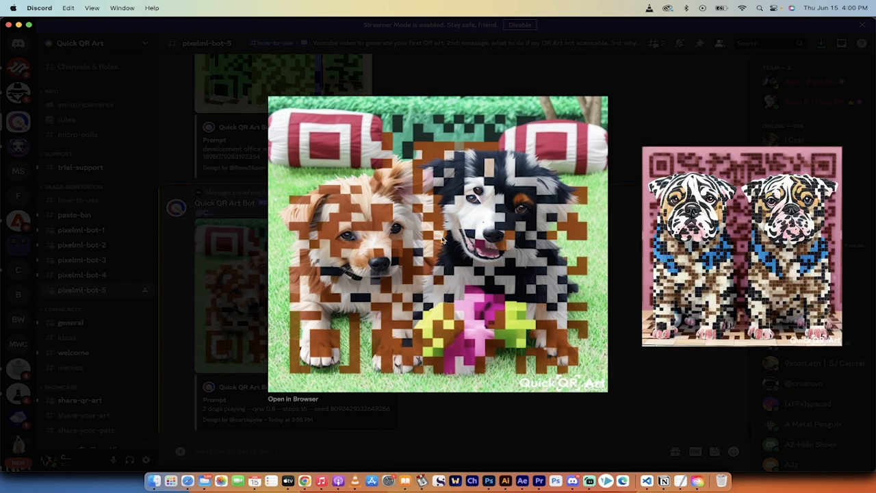
click(505, 252)
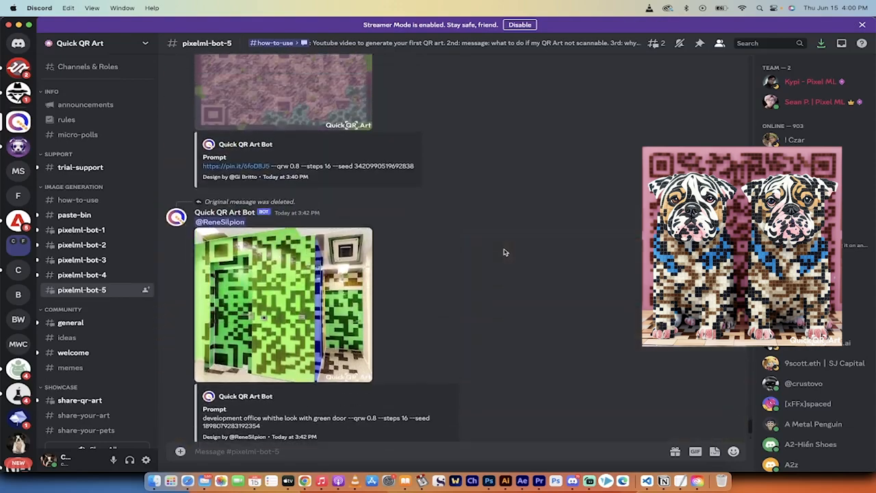
scroll(up, 3)
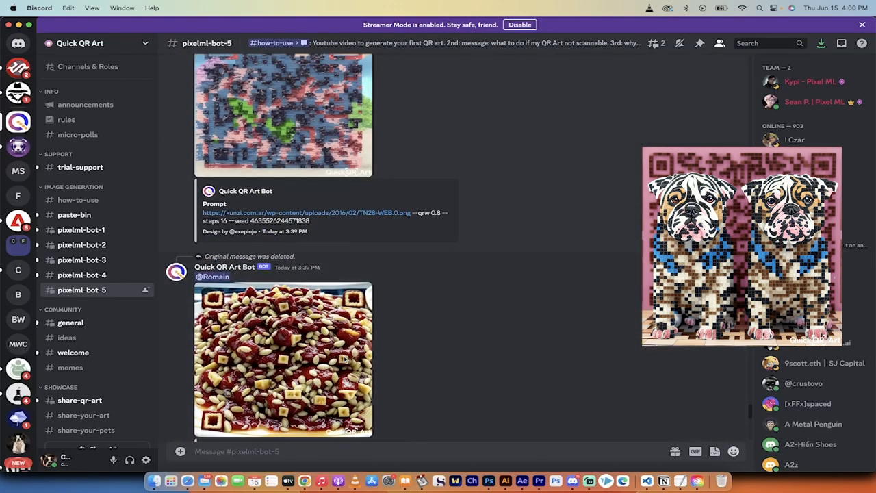
scroll(up, 3)
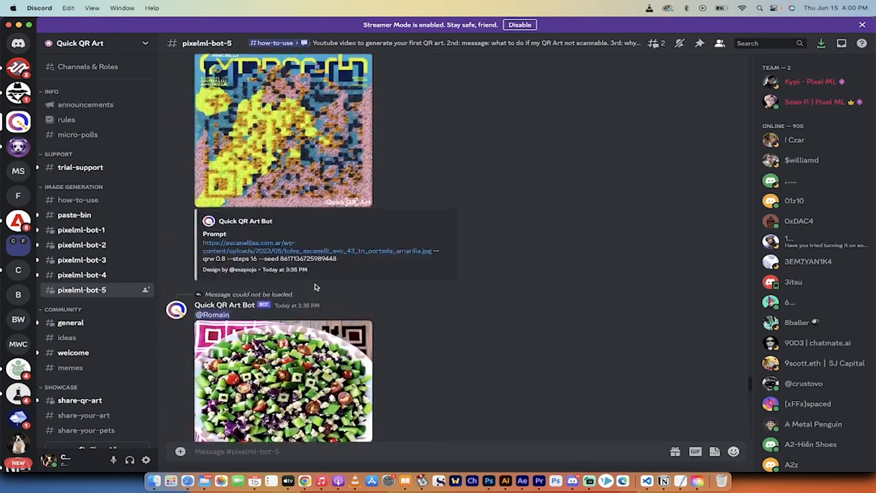
scroll(down, 3)
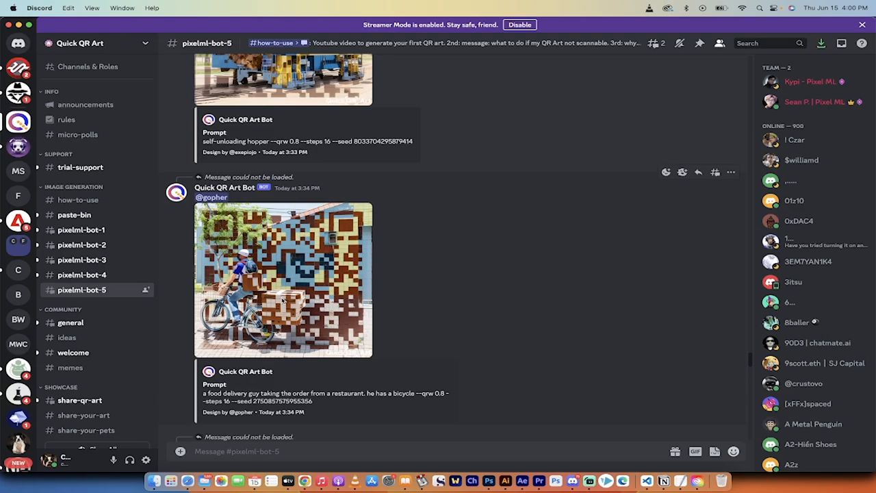
scroll(up, 3)
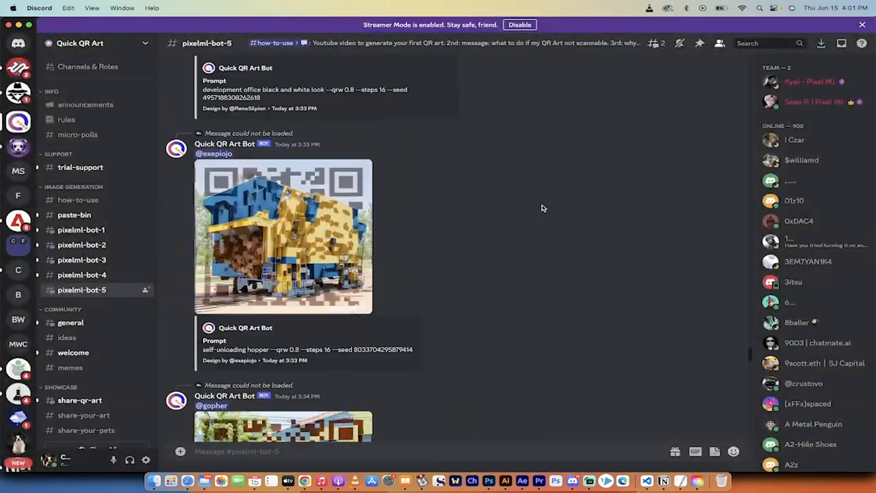
click(282, 236)
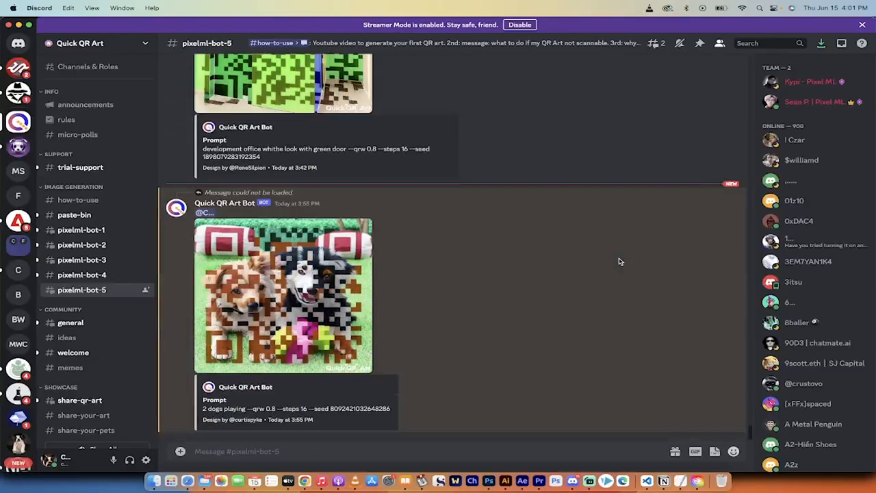
mouse_move(305, 480)
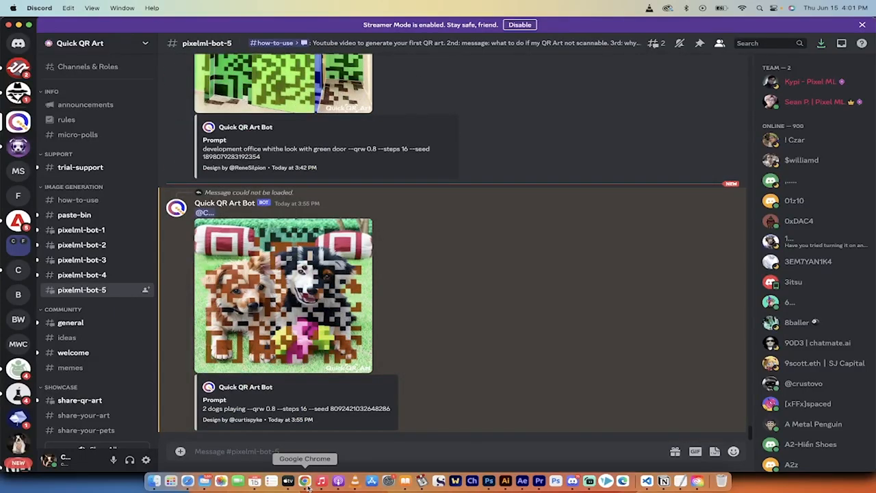
- Bring up Chrome on the QuickQR Art page and start a new tab for mlb.com
click(304, 480)
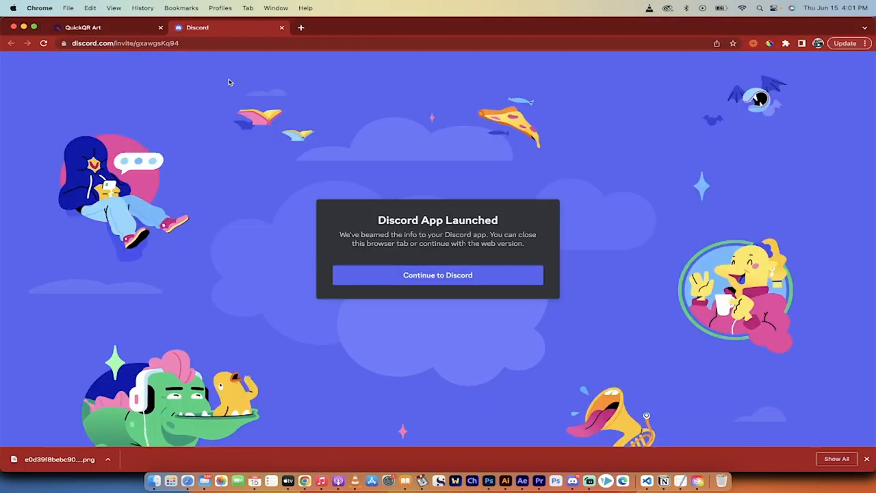
click(106, 27)
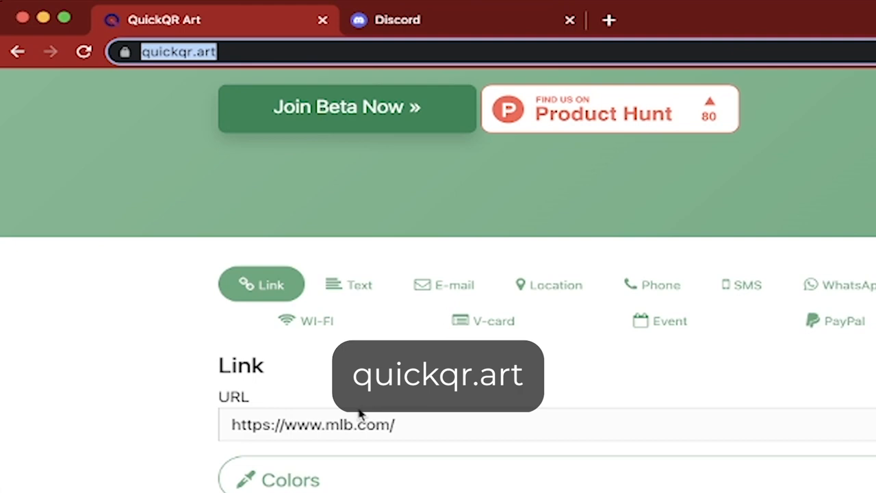
mouse_move(608, 20)
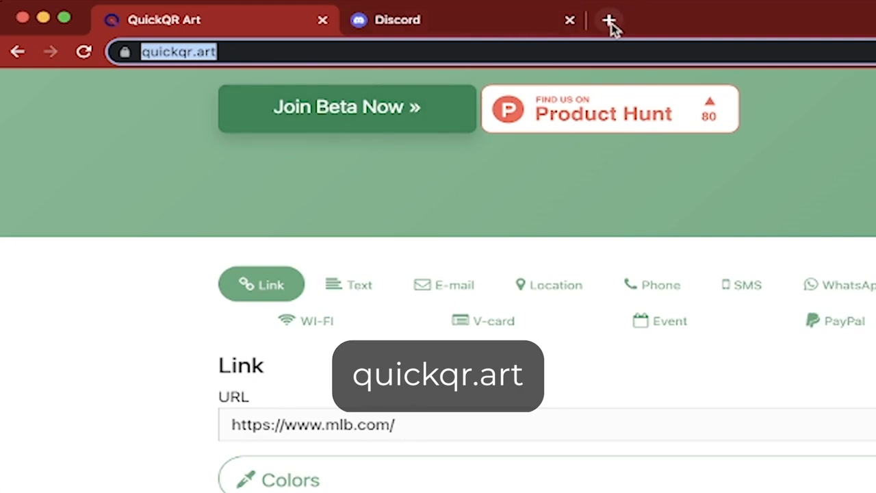
click(608, 20)
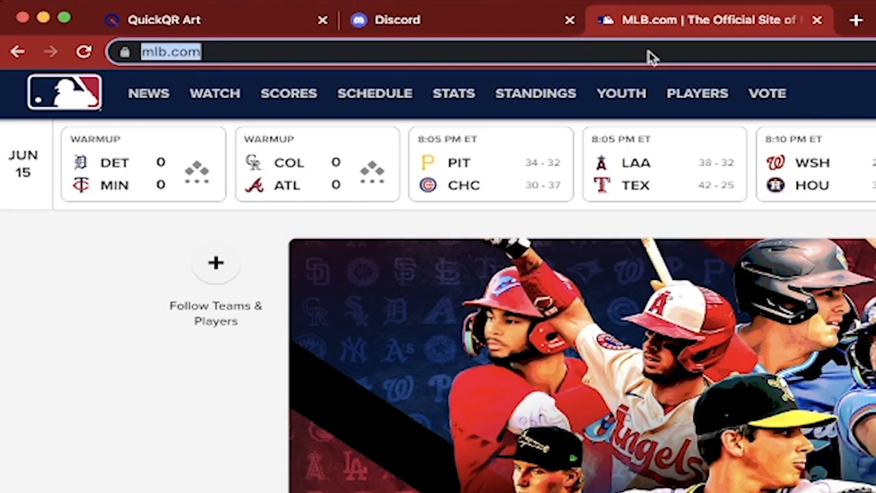
right_click(171, 52)
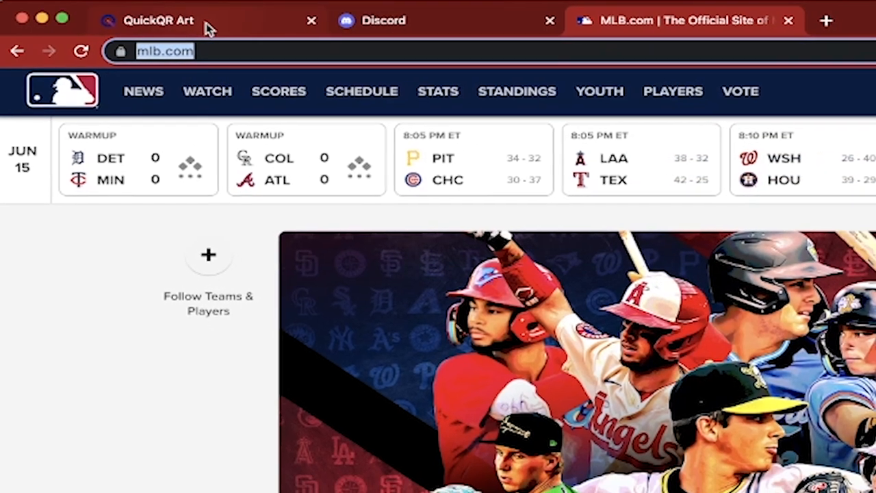
click(158, 20)
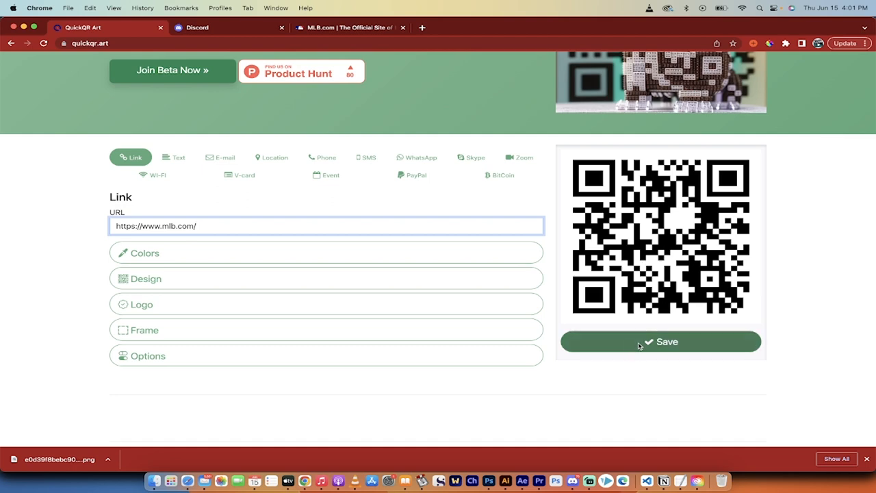
click(660, 341)
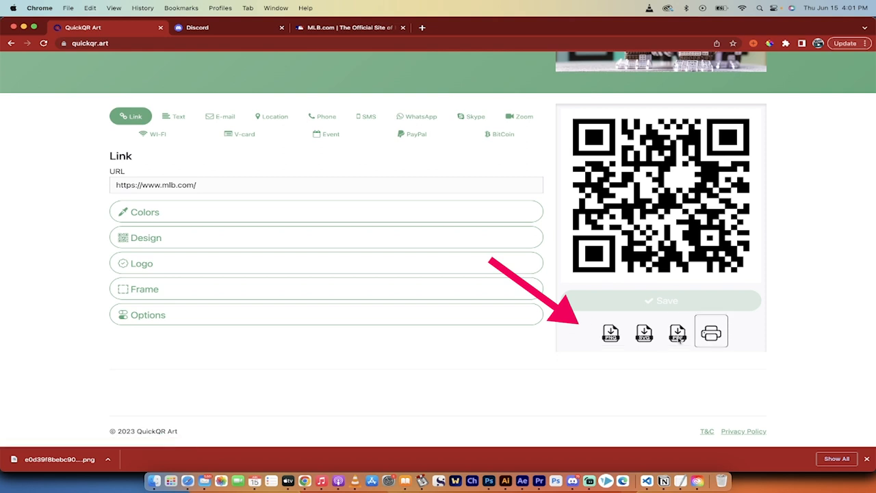
click(609, 333)
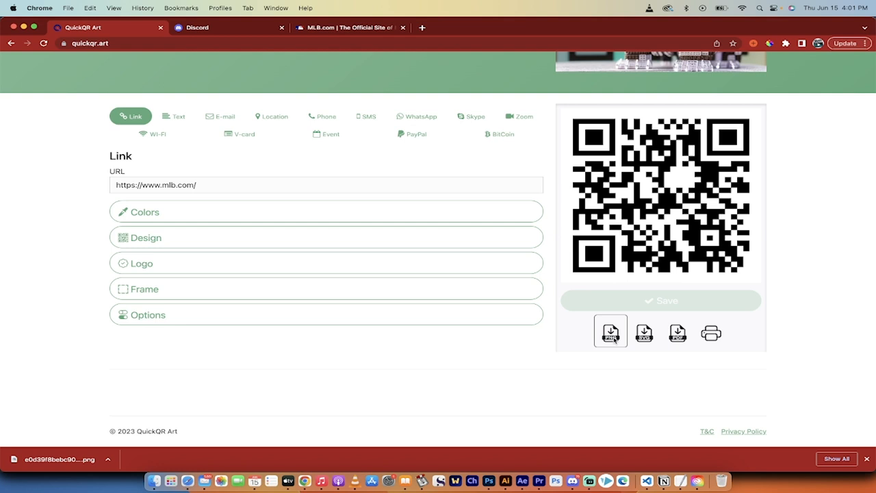
click(610, 333)
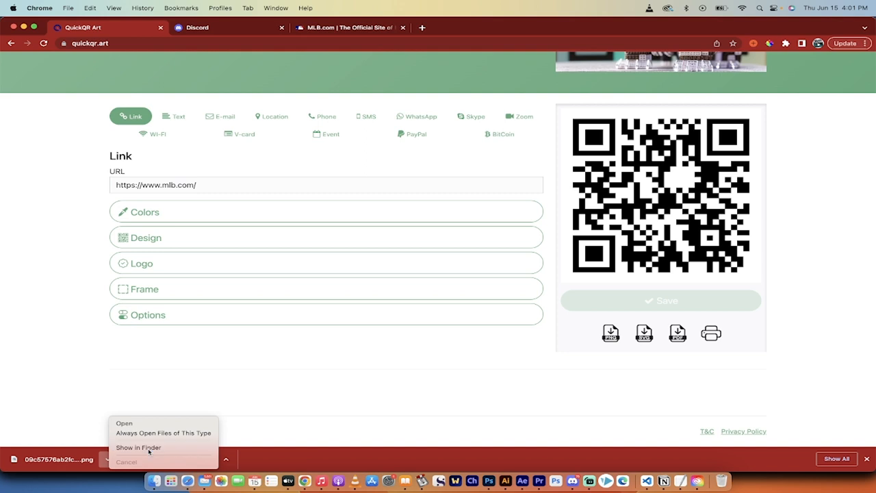
- Reveal the downloaded mlb QR code PNG in Finder's Downloads folder
click(138, 447)
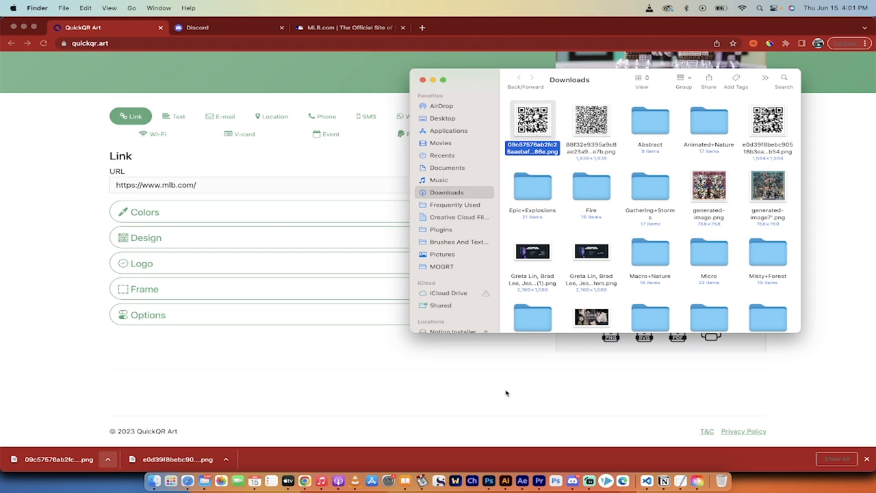
mouse_move(70, 217)
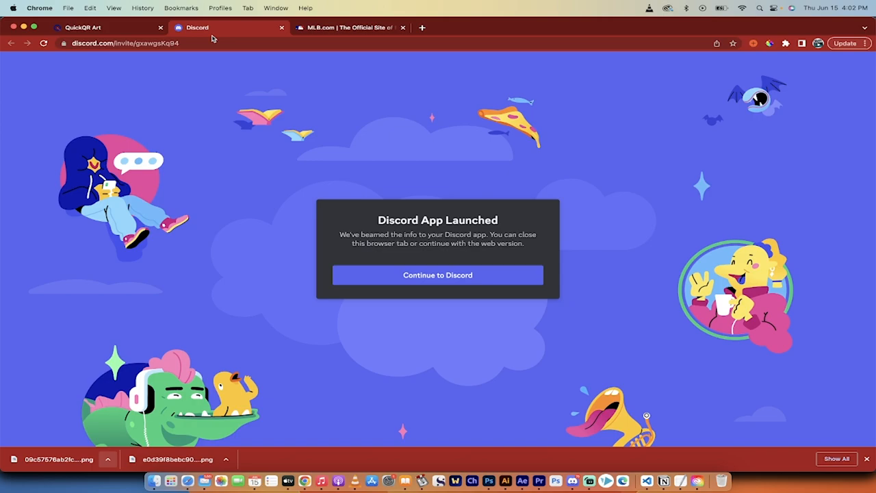
- React with a thumbs-up to the roadmap poll in the Quick QR Art #announcements channel
click(82, 27)
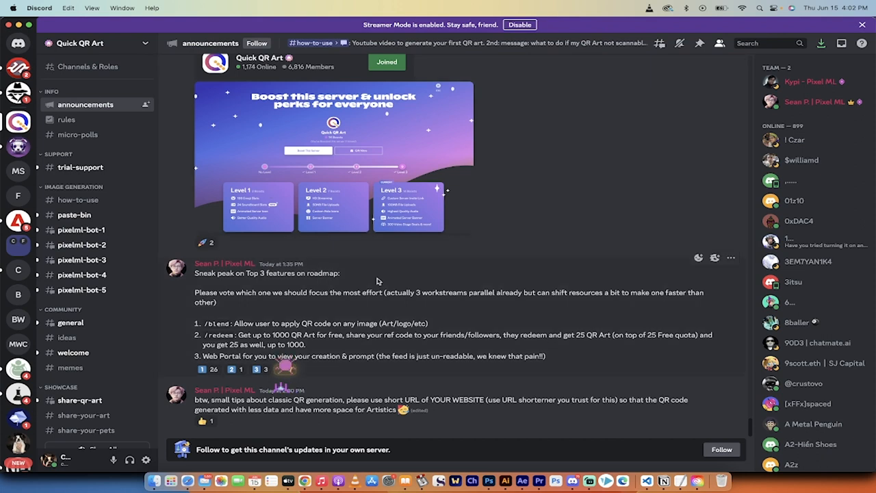
mouse_move(437, 308)
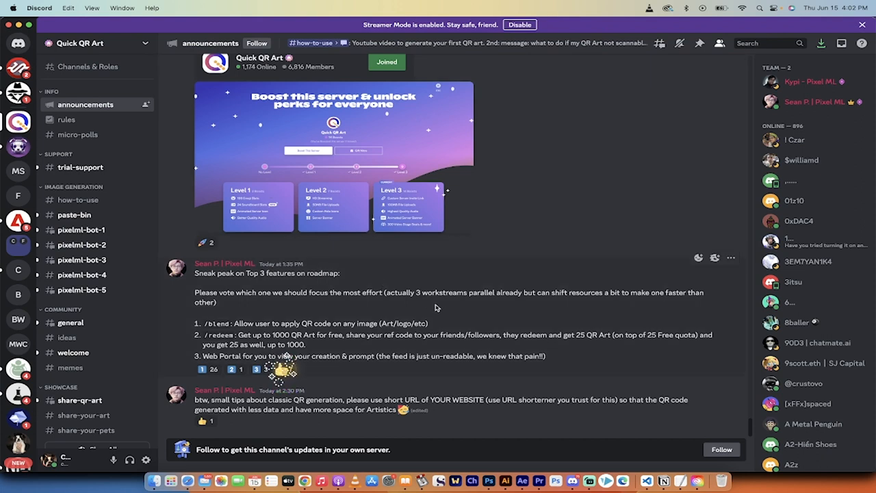
click(282, 369)
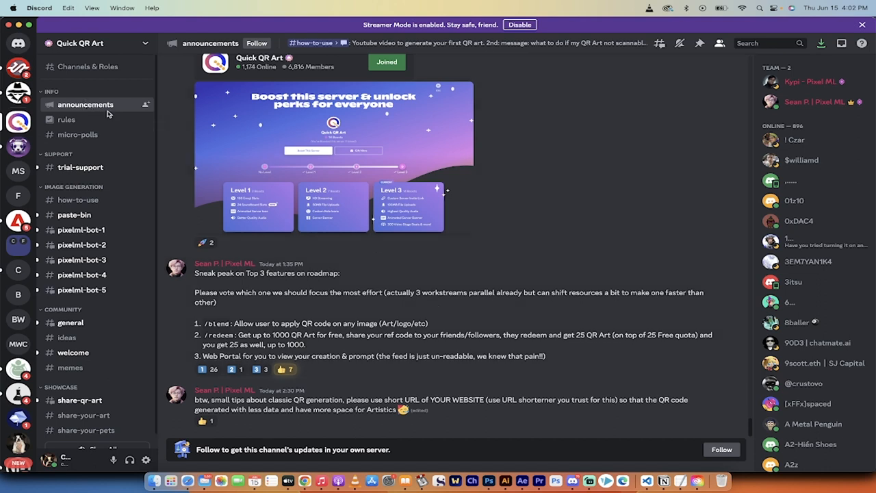
mouse_move(235, 158)
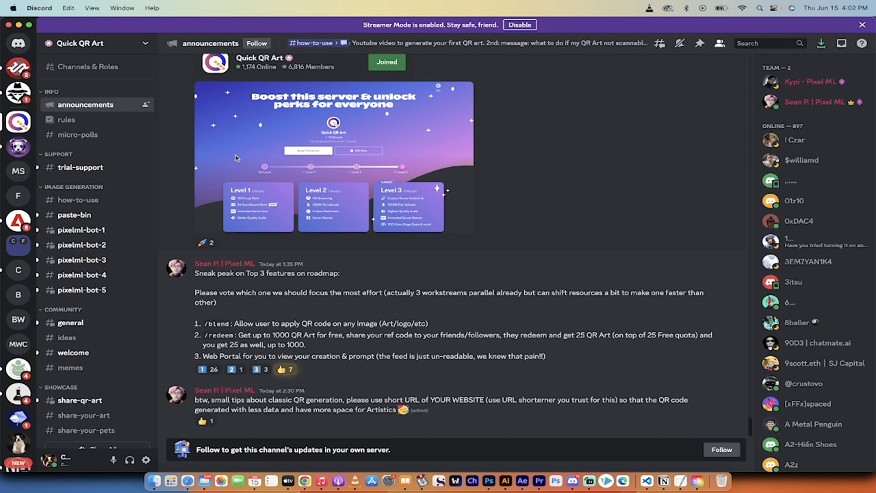
mouse_move(240, 189)
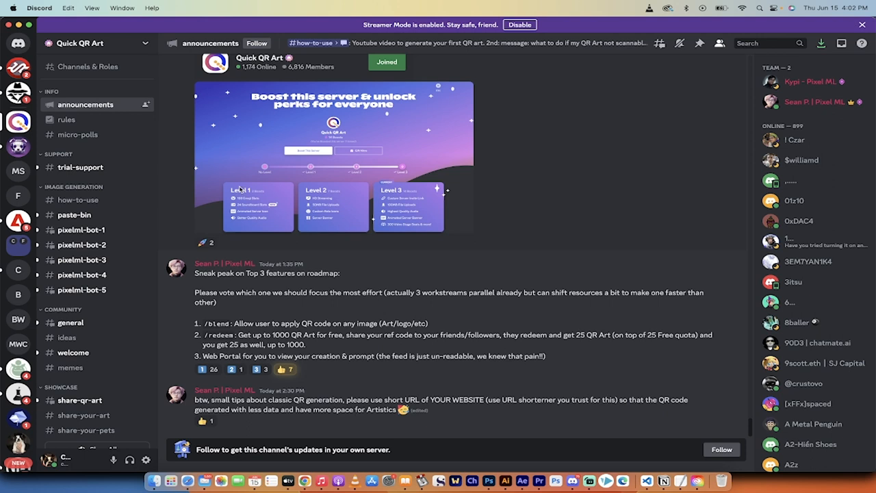
mouse_move(74, 215)
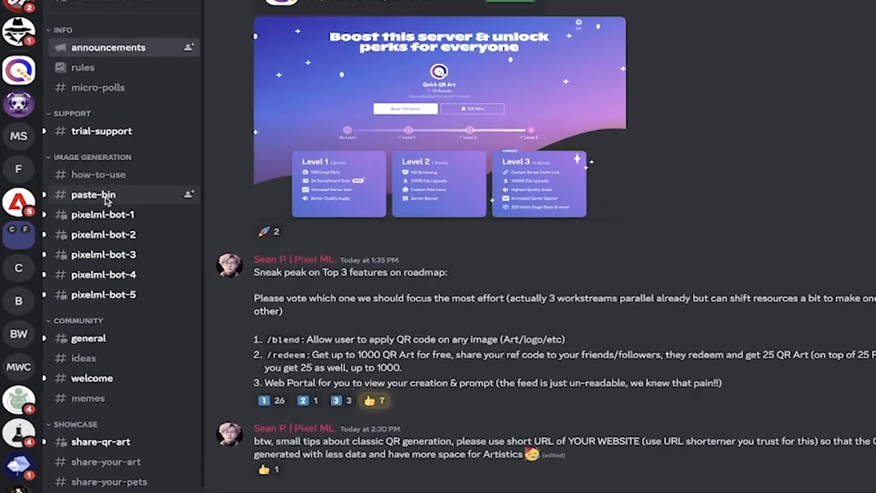
- Upload the QR code image to #paste-bin from Finder and copy the posted image's link
scroll(down, 3)
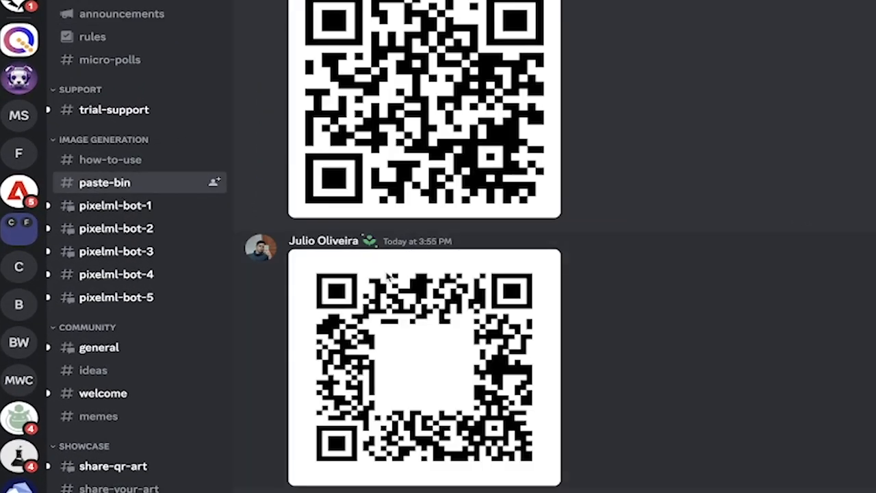
scroll(down, 3)
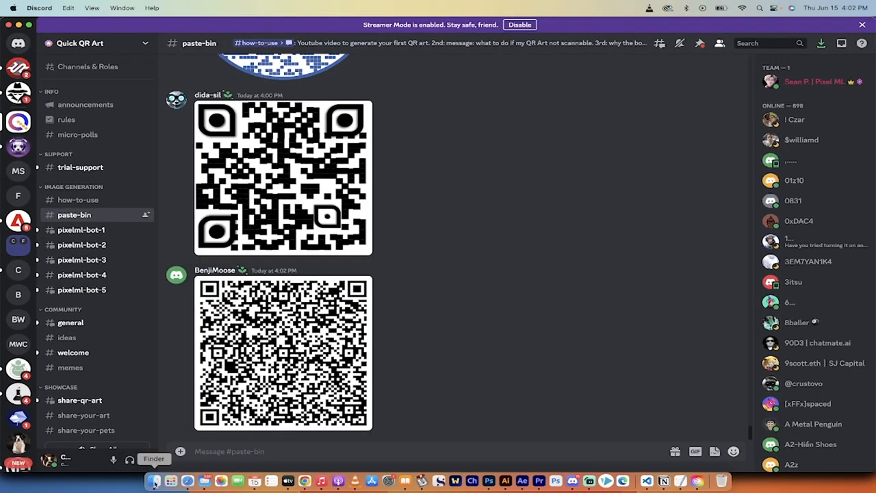
click(154, 480)
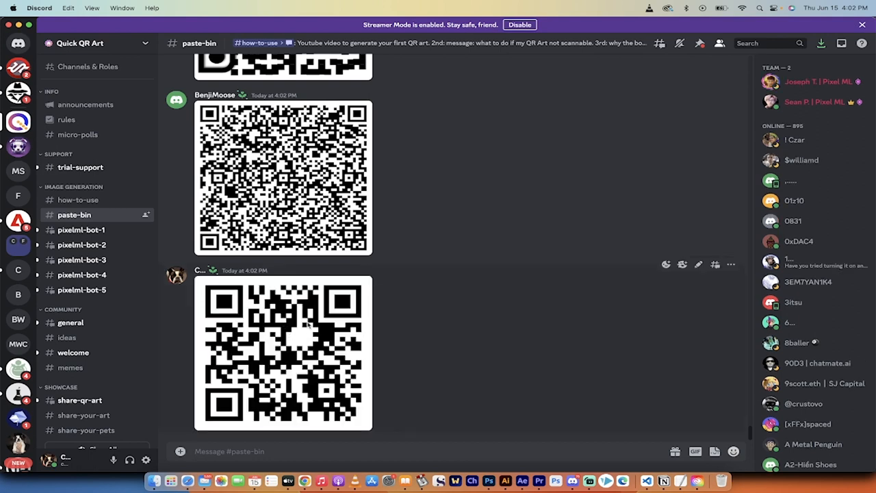
right_click(308, 342)
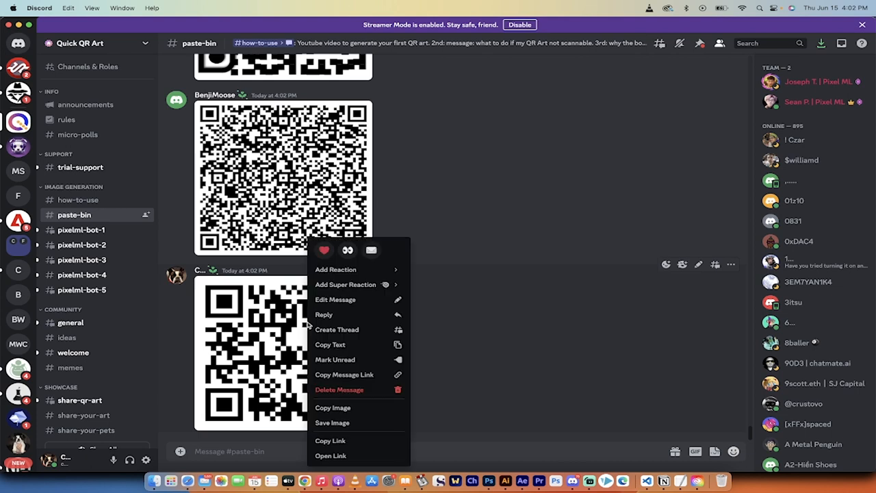
mouse_move(330, 440)
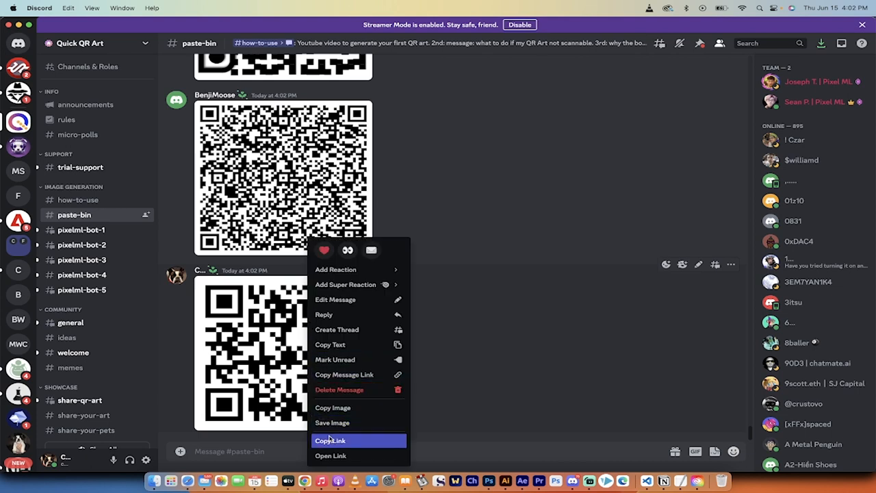
click(331, 440)
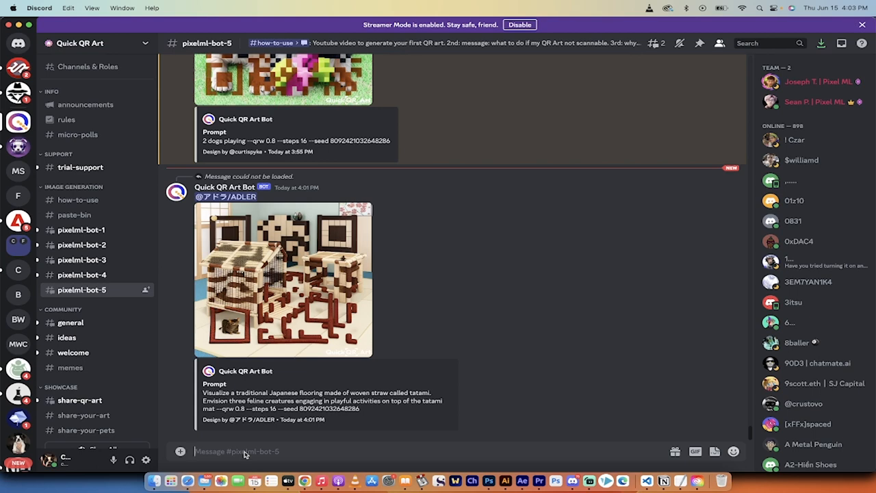
- Fill a /generate request with prompt '2 bulldogs eating' and the copied cdn.discordapp.com image url
text(/gena)
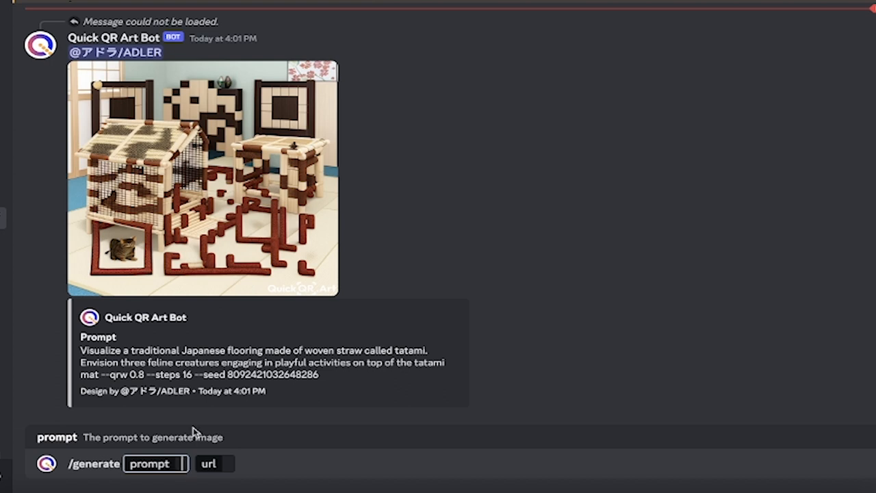
mouse_move(168, 421)
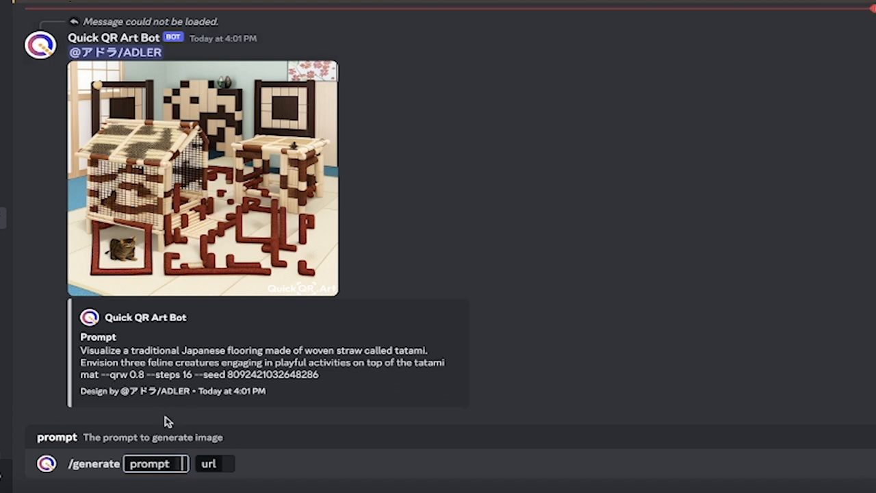
text(2 bulldogs eating)
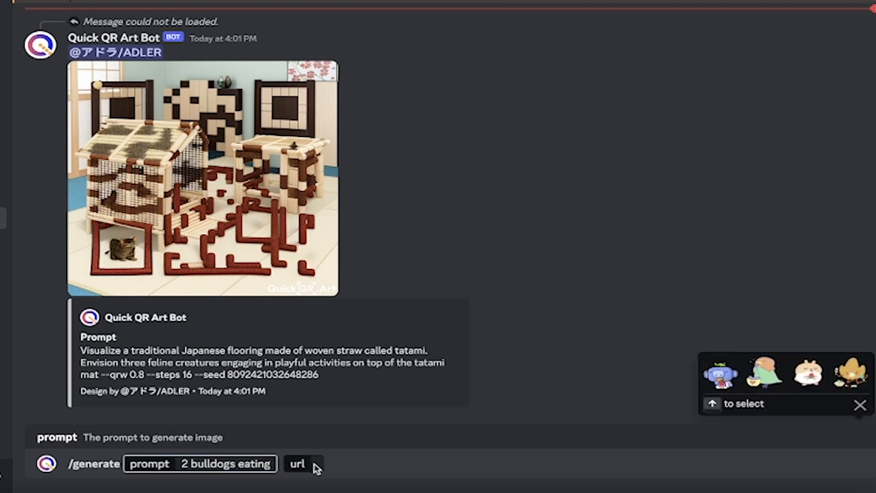
click(297, 463)
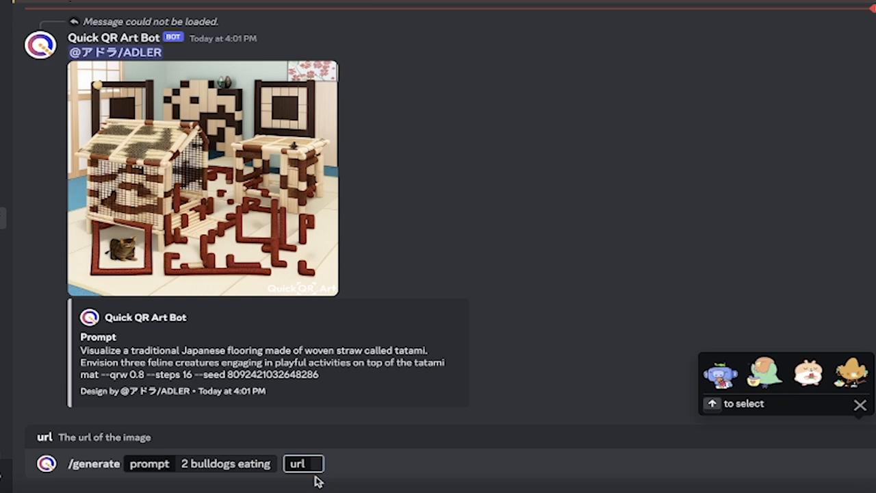
text(https://cdn.discordapp.com/attachments/1117758064175628288/1119039331252846702/09c57576ab2fc25aaebaf0d0bb21e86e.png)
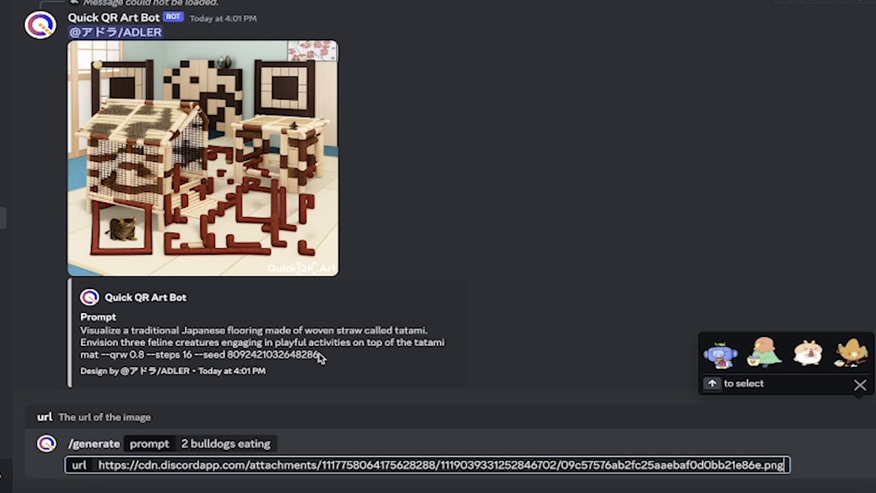
- Submit the /generate request to Quick QR Art Bot in pixelml-bot-5
key(Return)
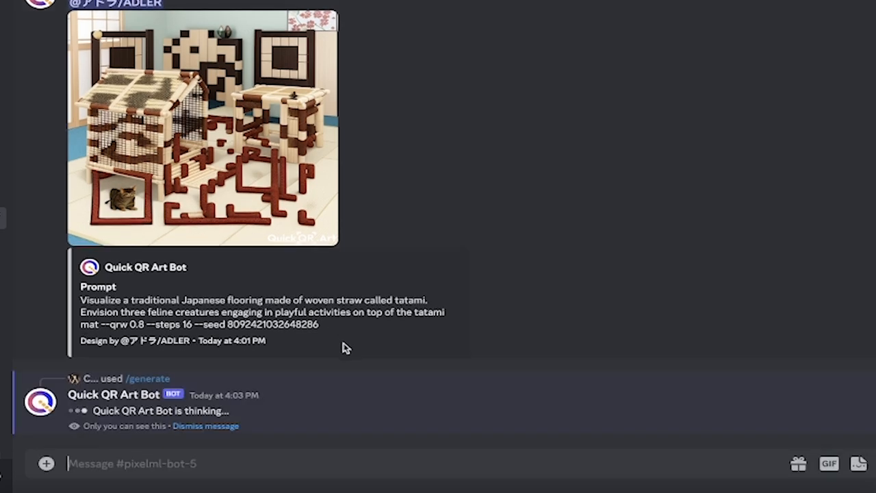
mouse_move(160, 426)
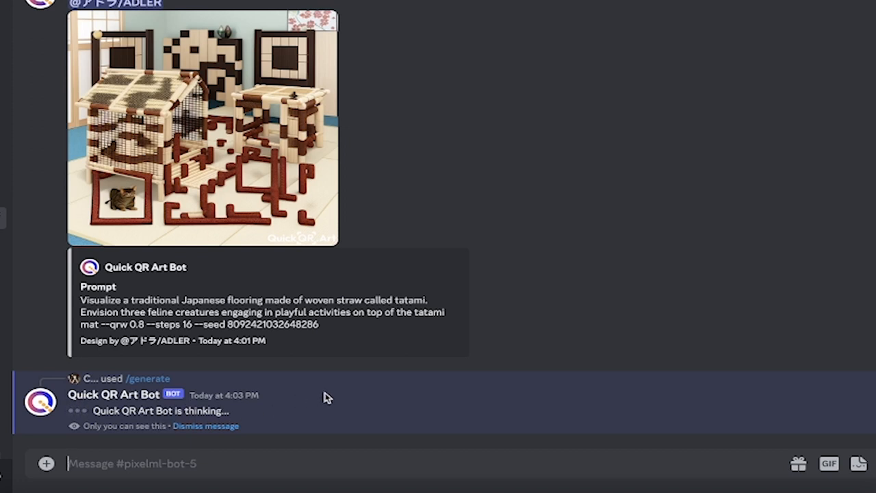
mouse_move(464, 351)
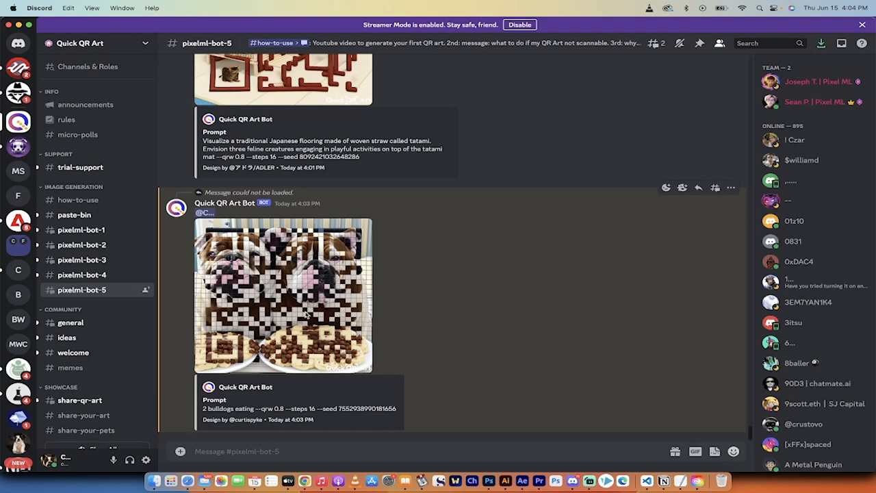
- Enlarge the bot's two-bulldogs-eating QR art in the image viewer
click(284, 296)
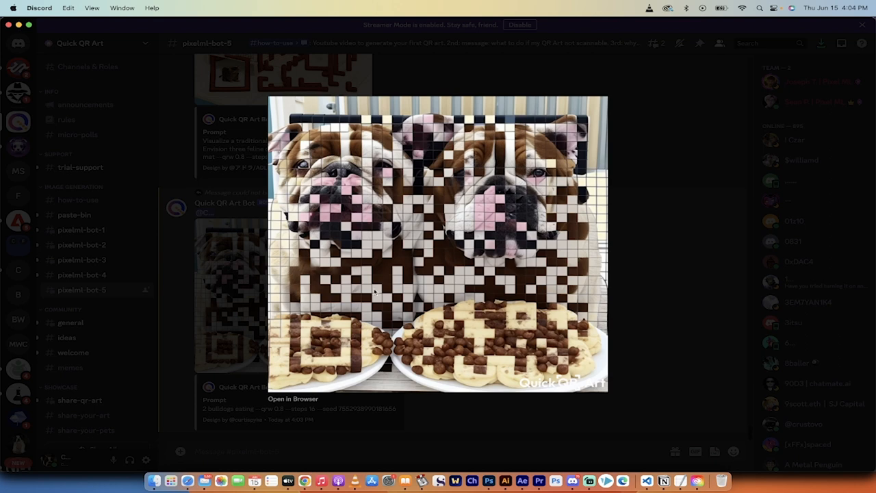
mouse_move(653, 335)
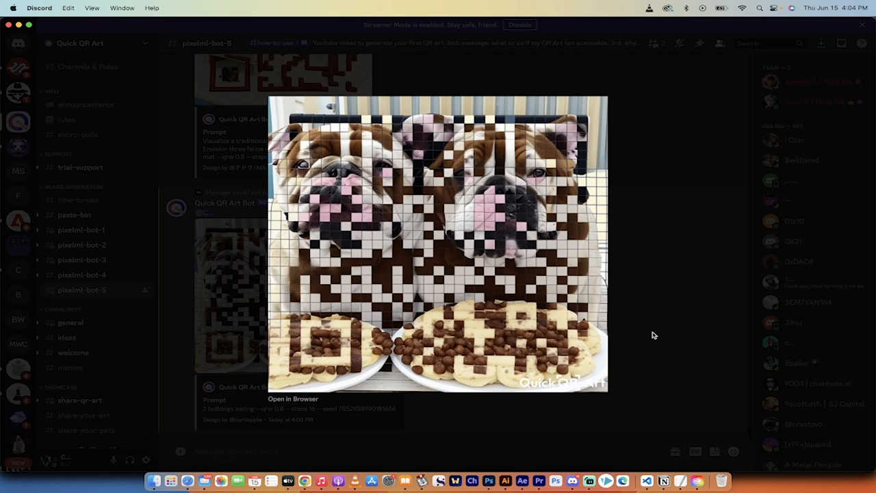